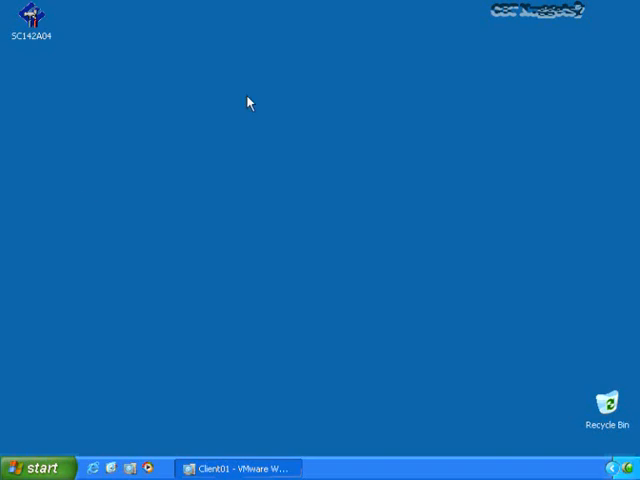
- Bring the Client01 VMware Workstation window forward from the taskbar
{"action": "left_click", "coordinate": [36, 468]}
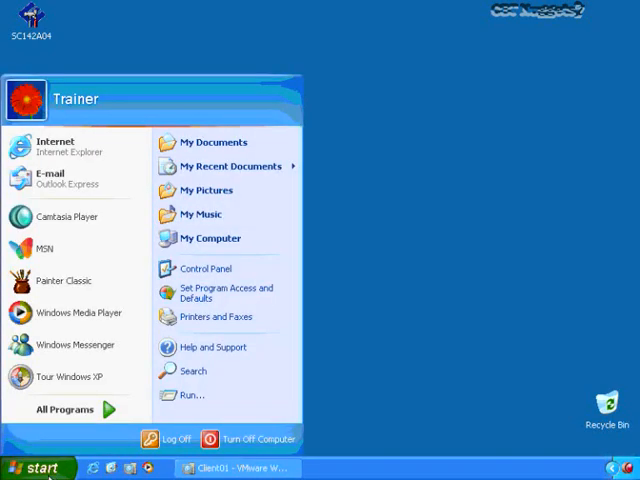
{"action": "left_click", "coordinate": [36, 468]}
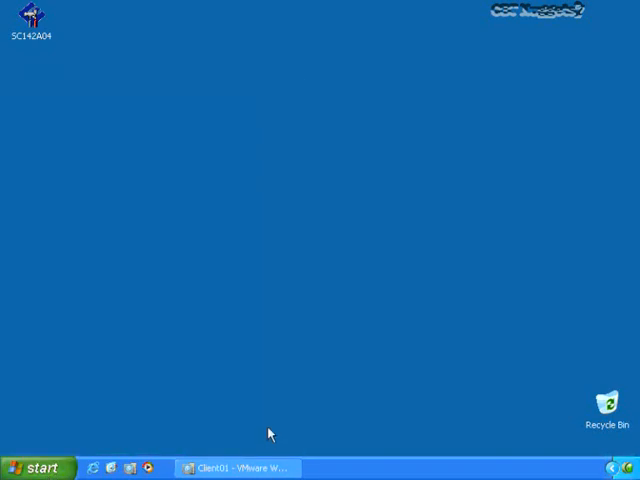
{"action": "left_click", "coordinate": [240, 468]}
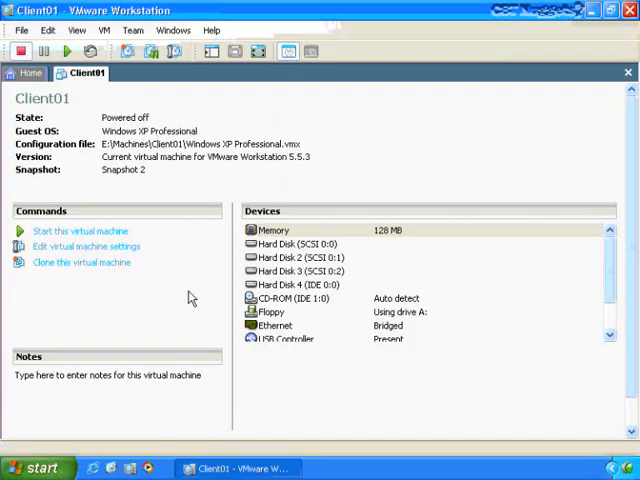
{"action": "mouse_move", "coordinate": [388, 344]}
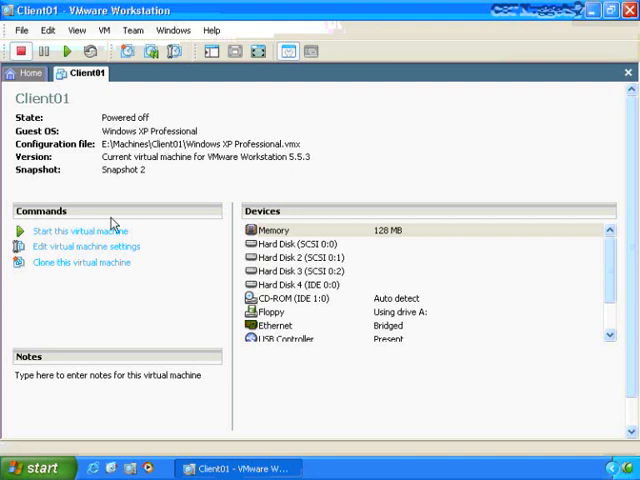
{"action": "mouse_move", "coordinate": [104, 232]}
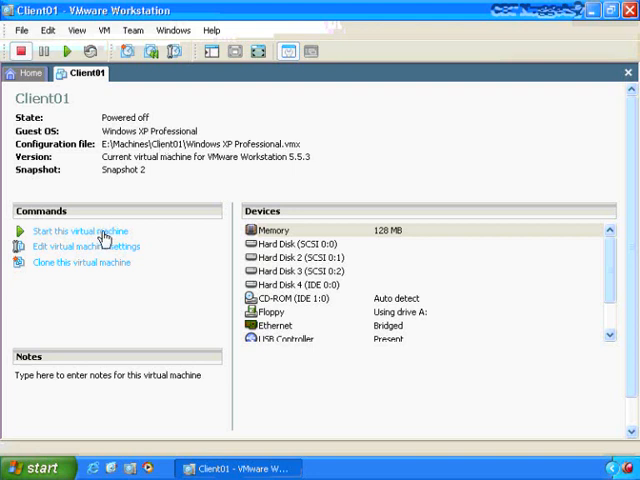
{"action": "mouse_move", "coordinate": [132, 164]}
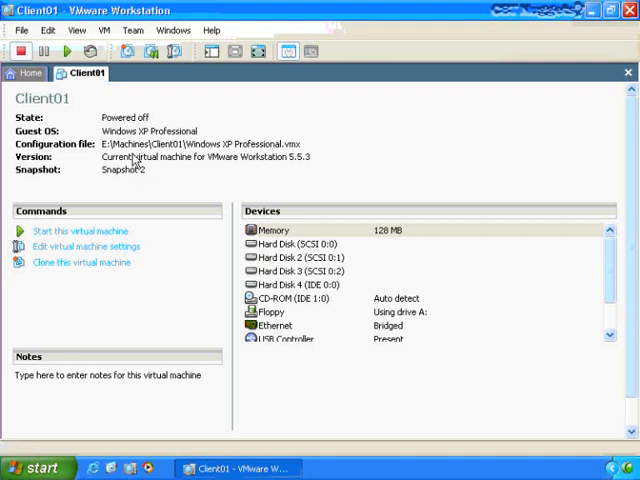
{"action": "mouse_move", "coordinate": [92, 232]}
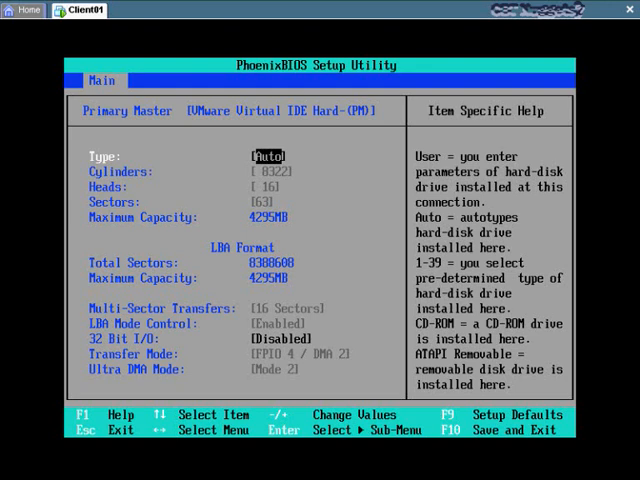
{"action": "mouse_move", "coordinate": [530, 270]}
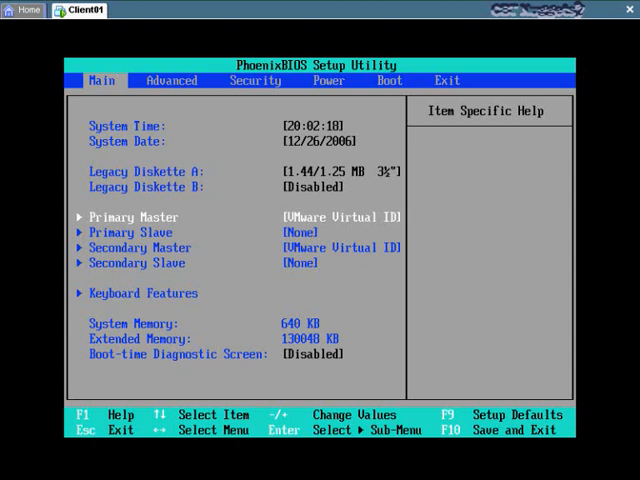
- Move through the Advanced, Security and Power pages to the PhoenixBIOS Boot page
{"action": "left_click", "coordinate": [172, 80]}
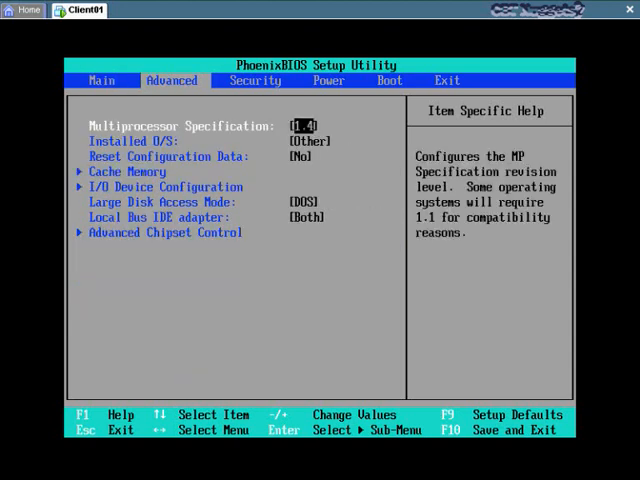
{"action": "left_click", "coordinate": [256, 80]}
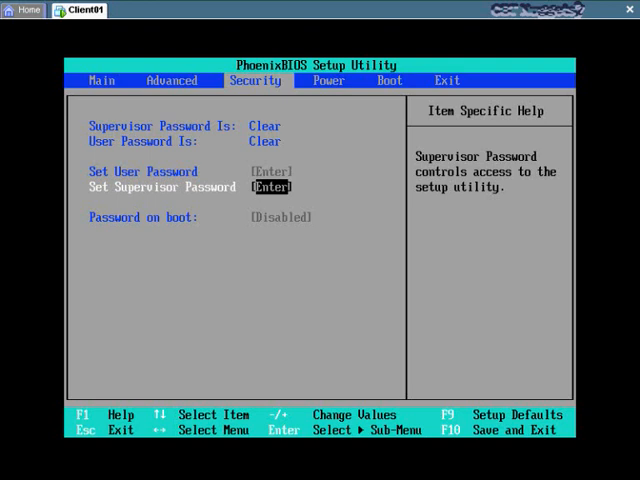
{"action": "left_click", "coordinate": [328, 80]}
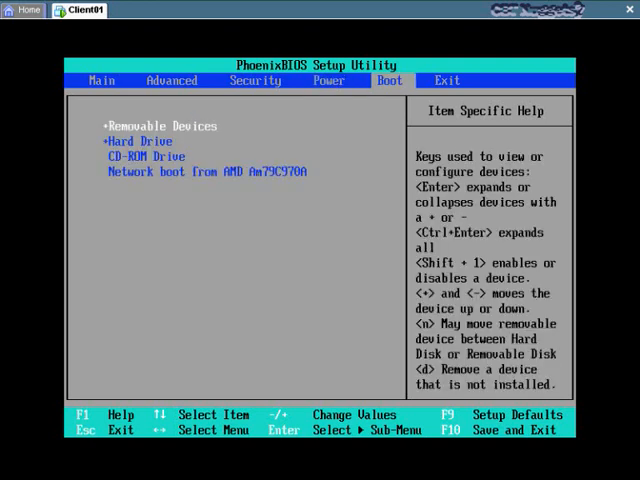
- Move Removable Devices below Network boot so CD-ROM, Hard Drive, network come first
{"action": "key", "text": "enter"}
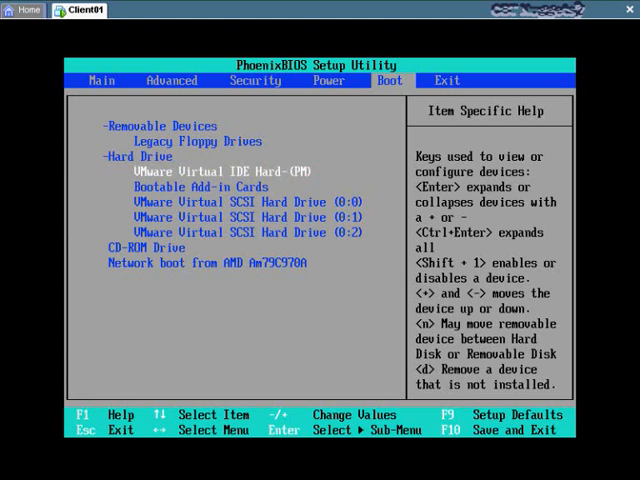
{"action": "key", "text": "Down"}
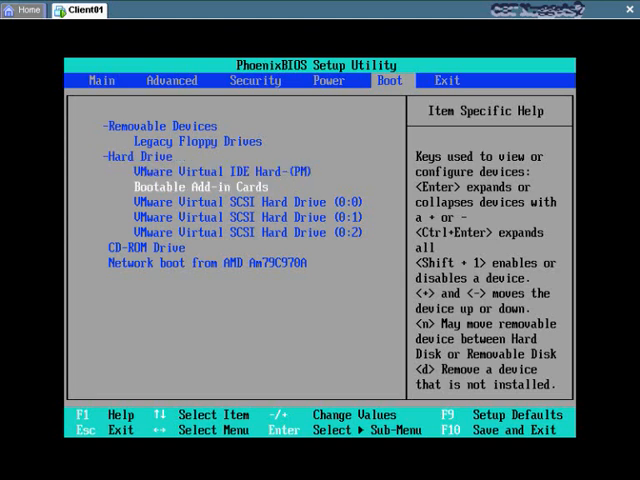
{"action": "key", "text": "Down"}
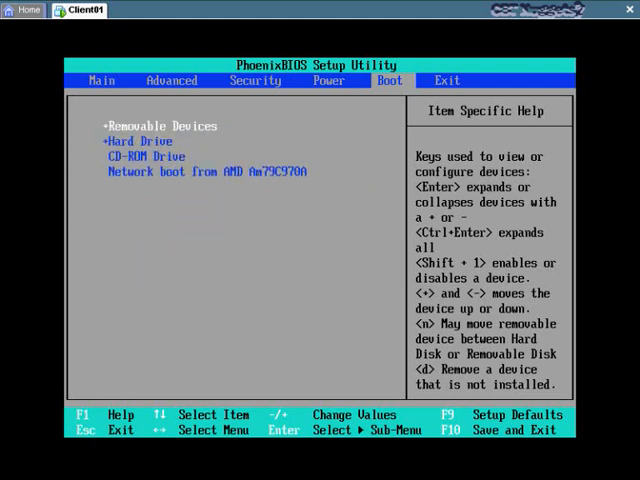
{"action": "key", "text": "down"}
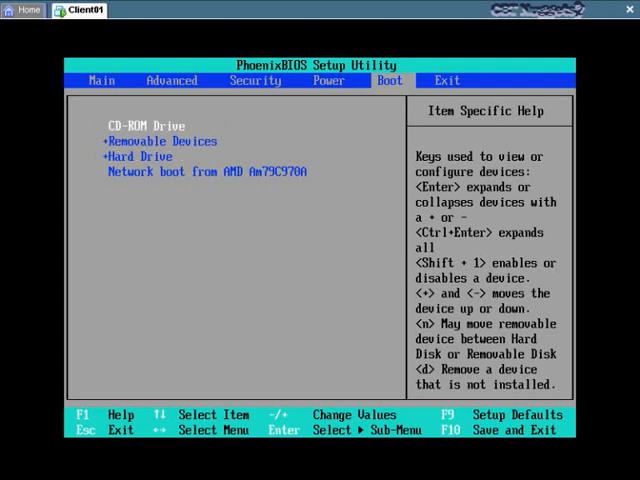
{"action": "key", "text": "down"}
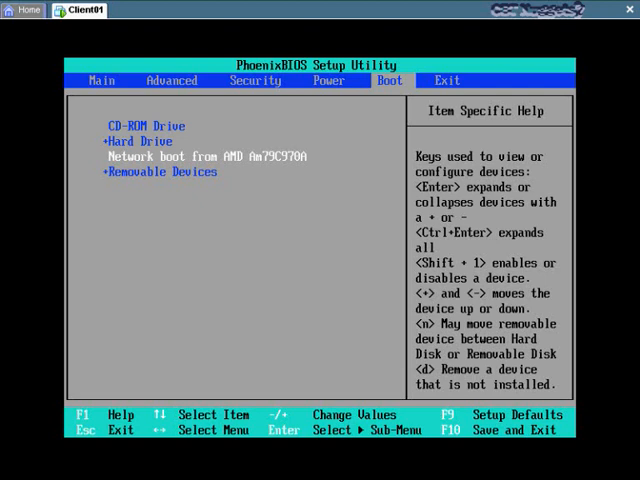
{"action": "mouse_move", "coordinate": [628, 440]}
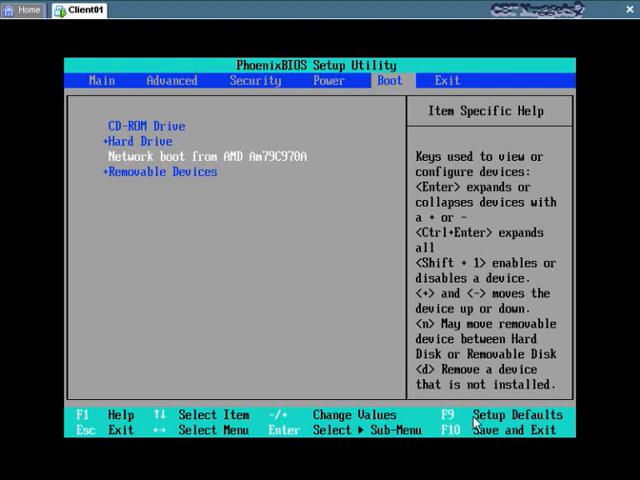
{"action": "mouse_move", "coordinate": [452, 426]}
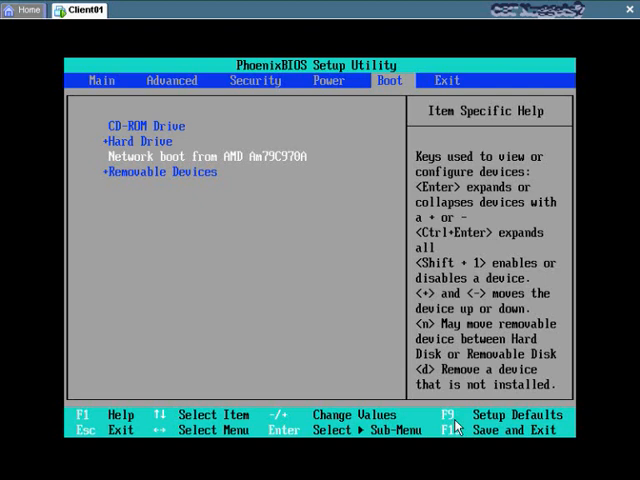
{"action": "mouse_move", "coordinate": [456, 444]}
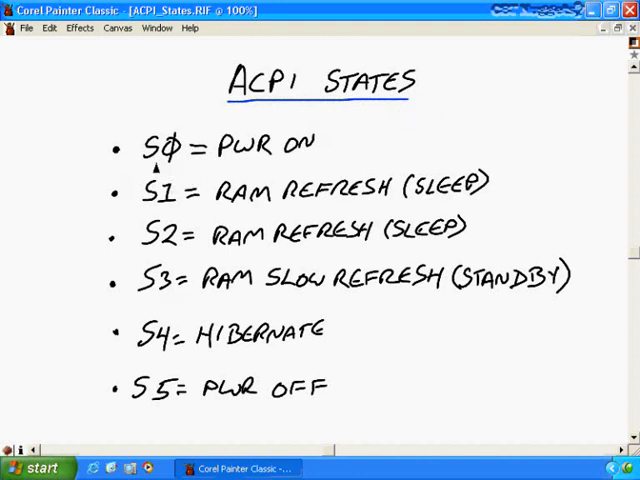
{"action": "mouse_move", "coordinate": [140, 262]}
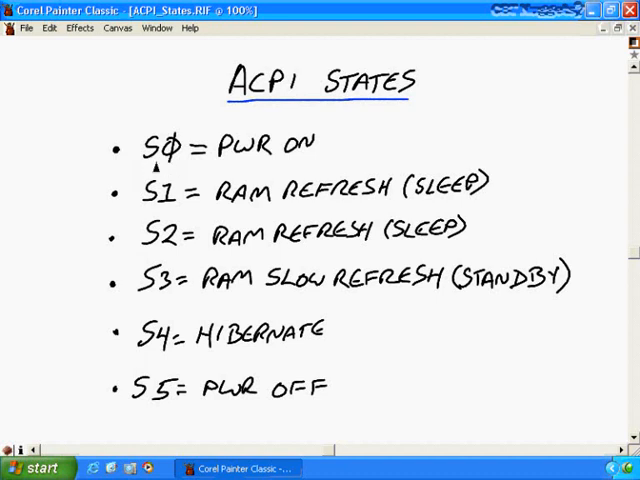
- Draw blue checkmarks beside the S0, S1 and S2 ACPI state lines
{"action": "left_click_drag", "start_coordinate": [318, 144], "coordinate": [350, 136]}
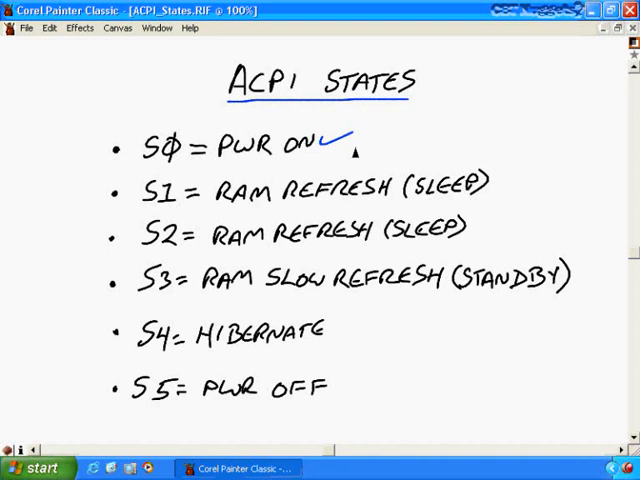
{"action": "mouse_move", "coordinate": [352, 150]}
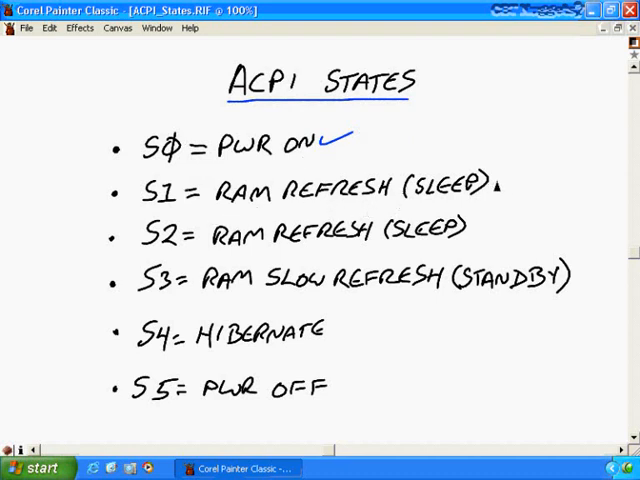
{"action": "left_click_drag", "start_coordinate": [504, 196], "coordinate": [524, 182]}
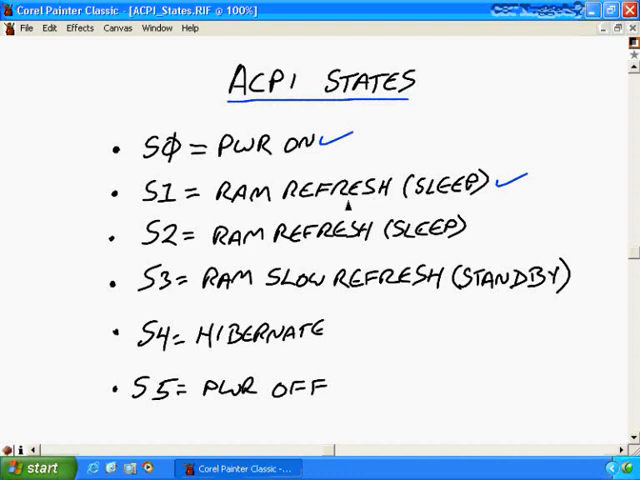
{"action": "mouse_move", "coordinate": [288, 246]}
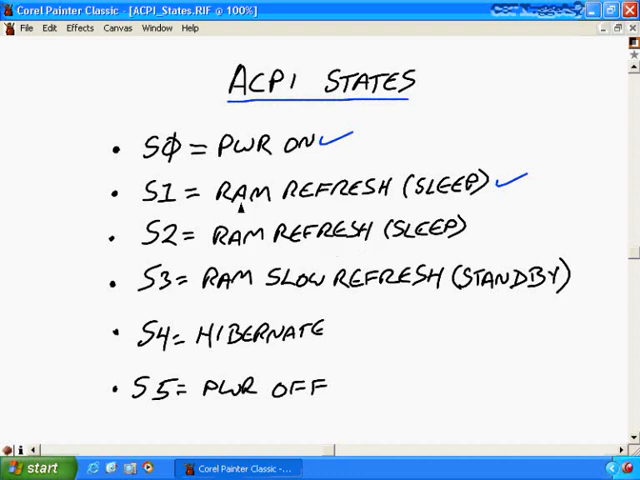
{"action": "mouse_move", "coordinate": [476, 228]}
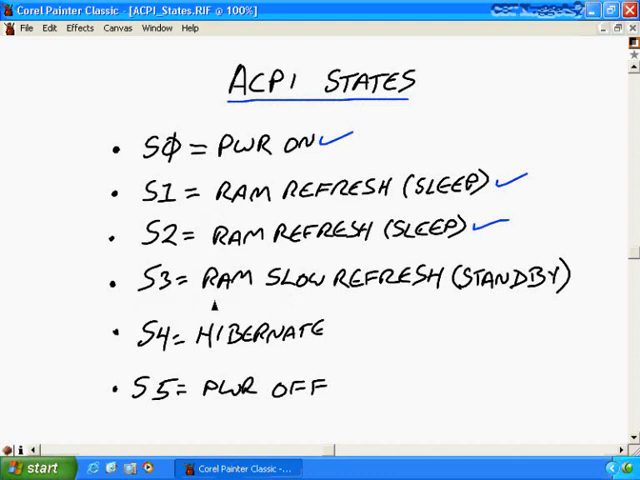
{"action": "left_click_drag", "start_coordinate": [216, 304], "coordinate": [444, 296]}
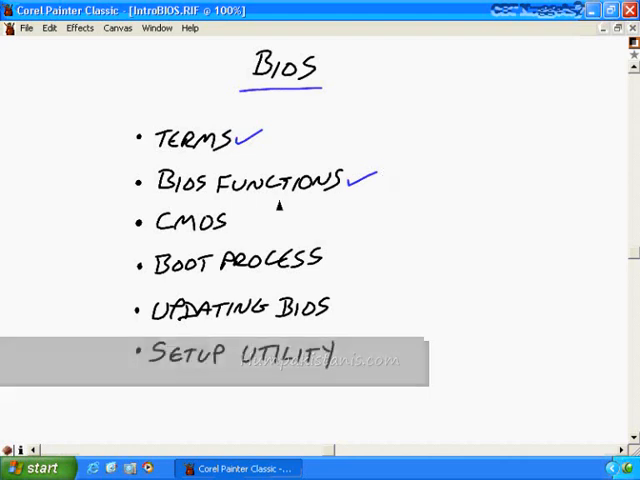
- Tick the CMOS topic on the BIOS summary slide and hide the Painter window
{"action": "left_click_drag", "start_coordinate": [228, 222], "coordinate": [256, 218]}
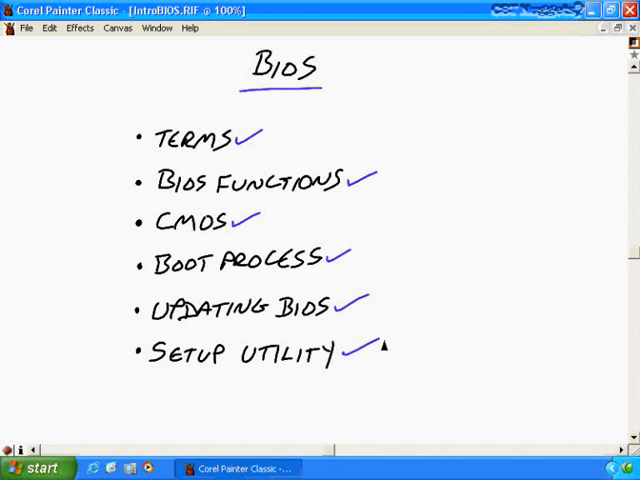
{"action": "left_click", "coordinate": [604, 28]}
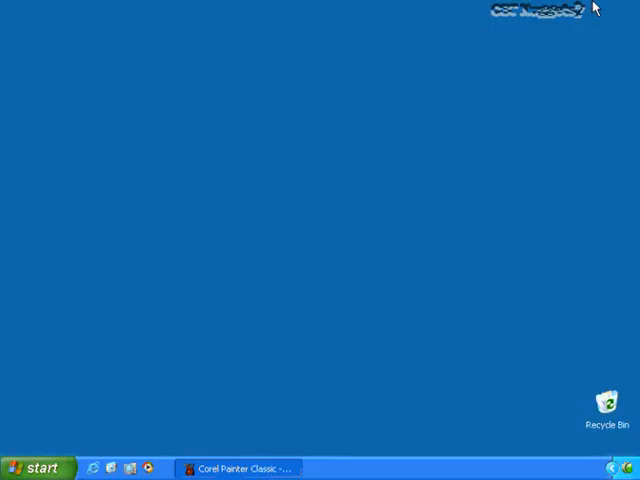